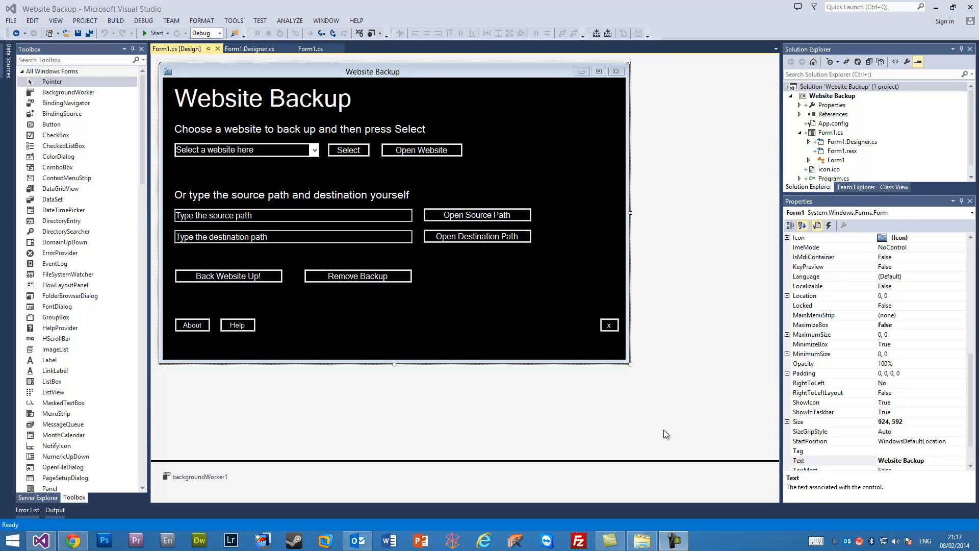
pyautogui.moveTo(470, 296)
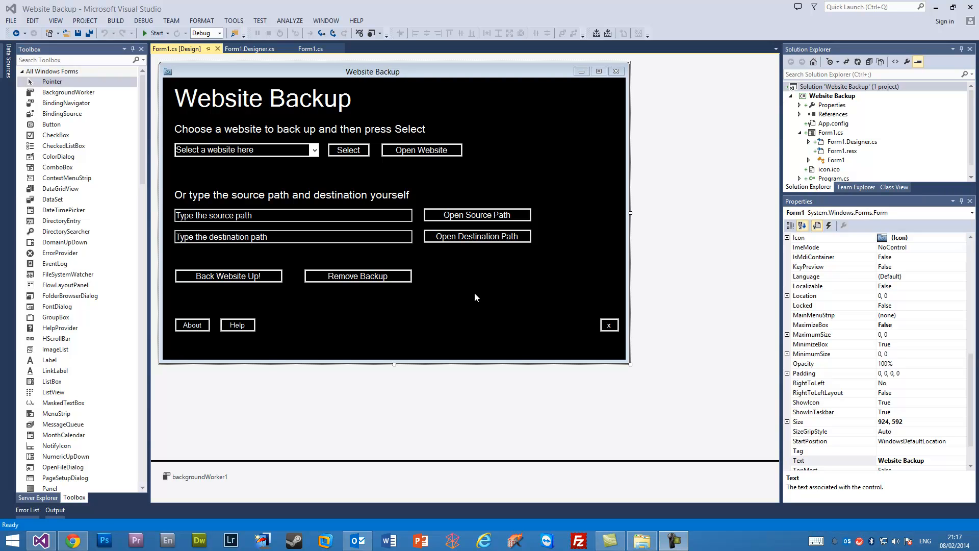
# Scroll through Form1.cs code covering the backup, copy, open-website and remove-backup handlers.
pyautogui.click(311, 49)
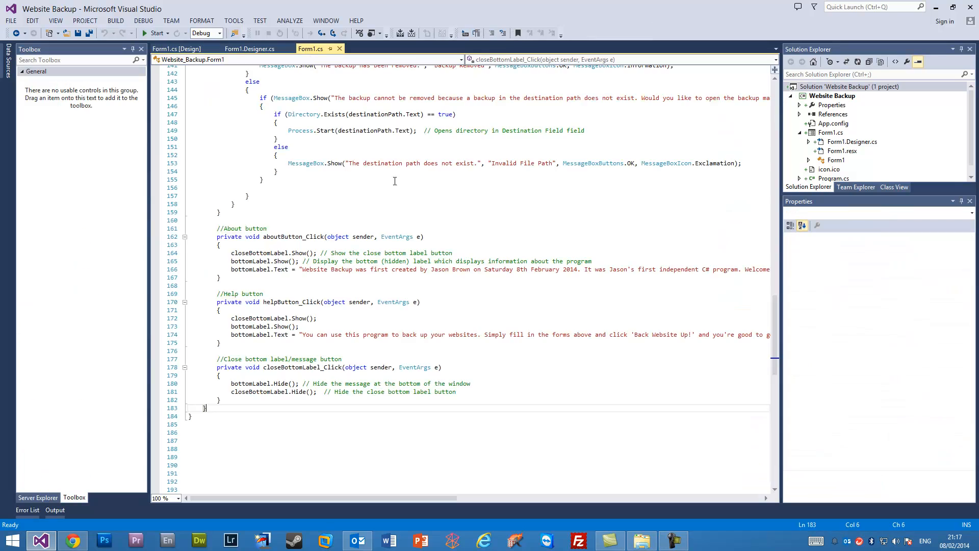
pyautogui.scroll(3)
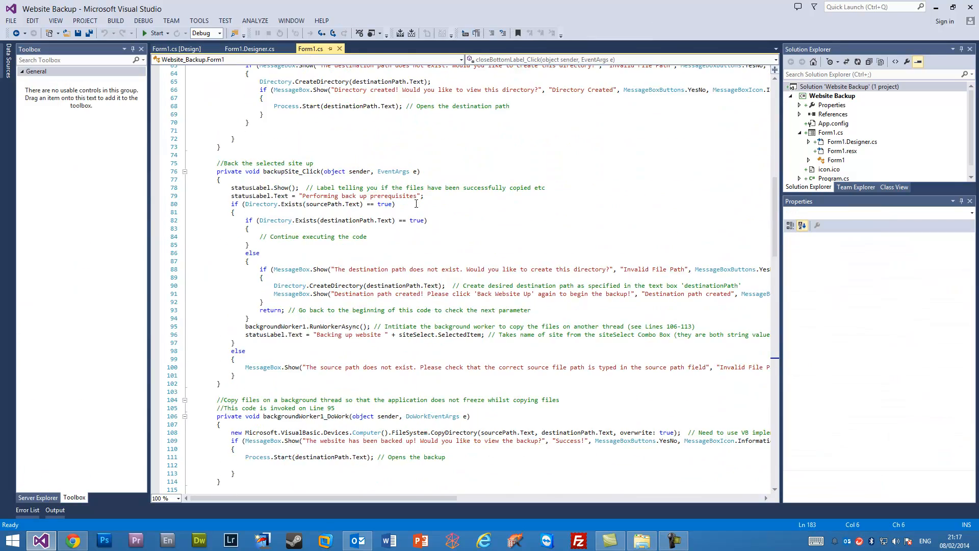
pyautogui.scroll(3)
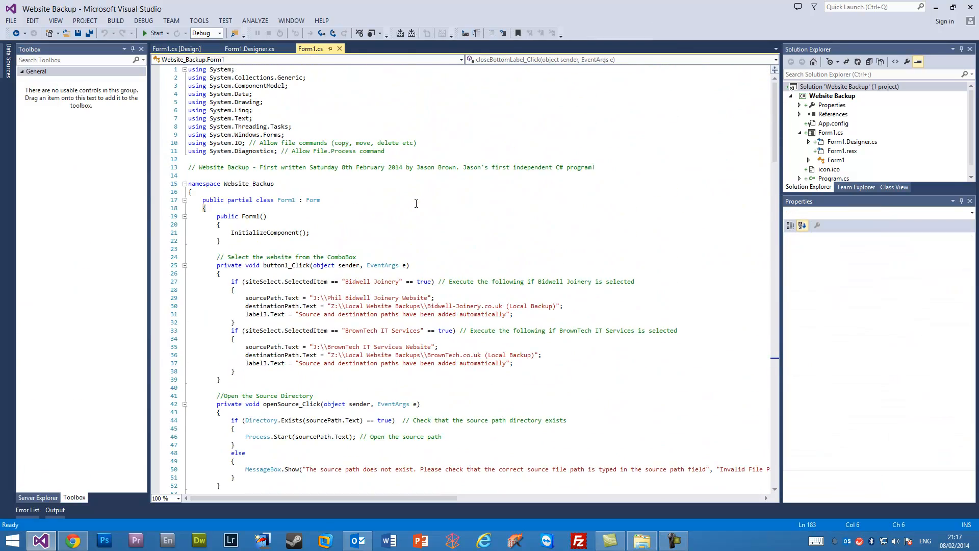
pyautogui.scroll(-3)
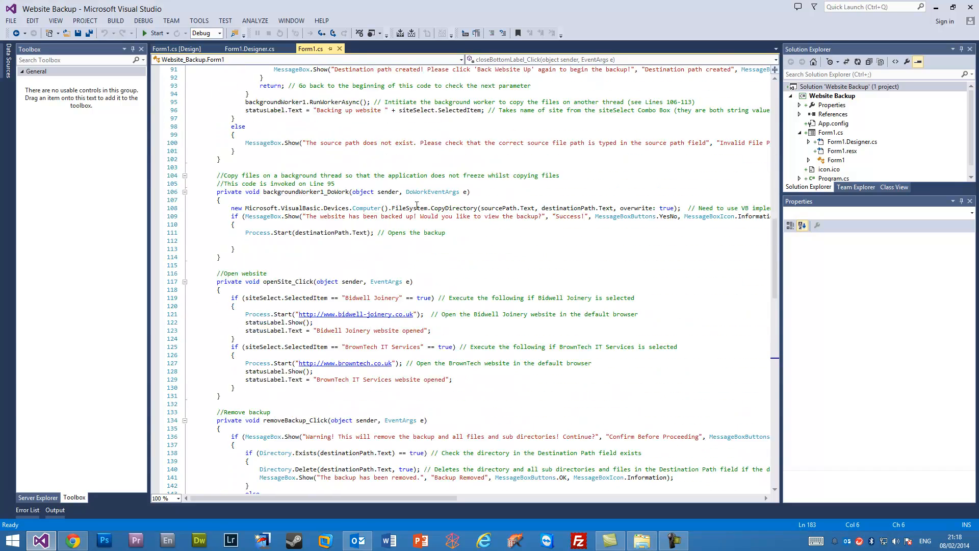
pyautogui.scroll(-3)
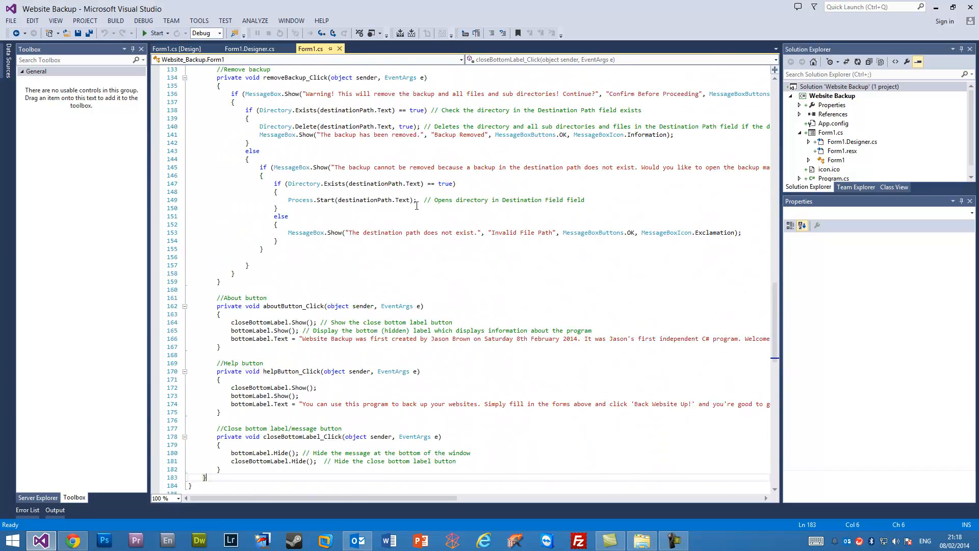
pyautogui.scroll(3)
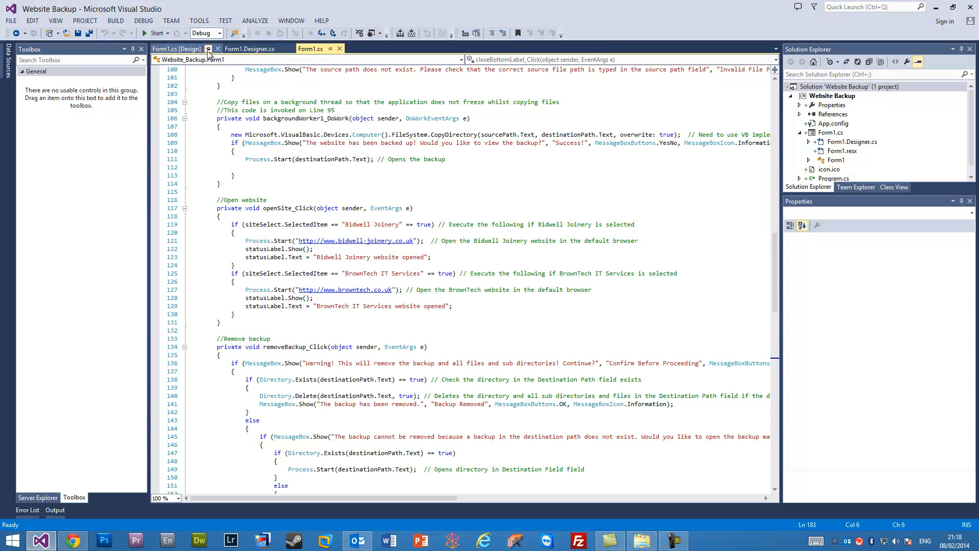
# Show the Form1.cs [Design] view, then look through the DEBUG, TEAM and BUILD menus.
pyautogui.click(177, 49)
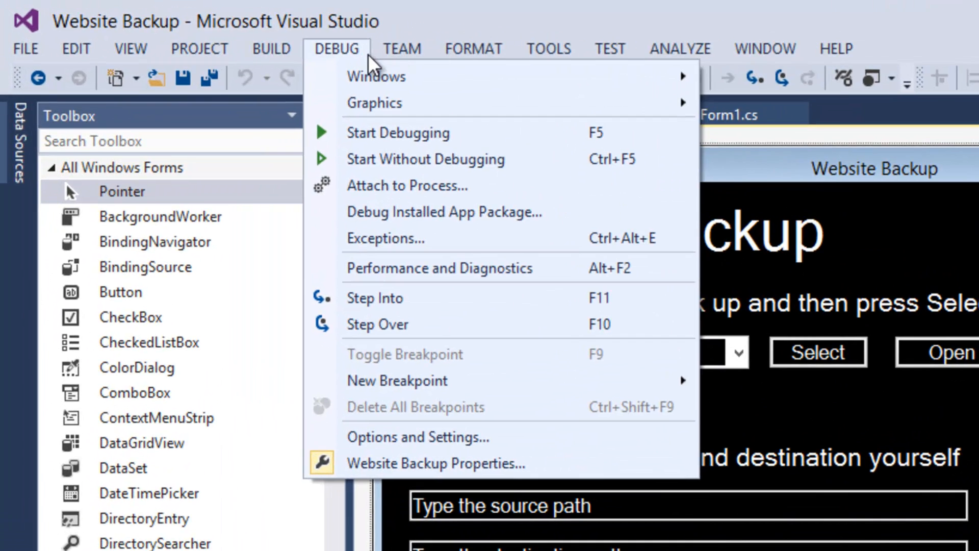
pyautogui.click(403, 49)
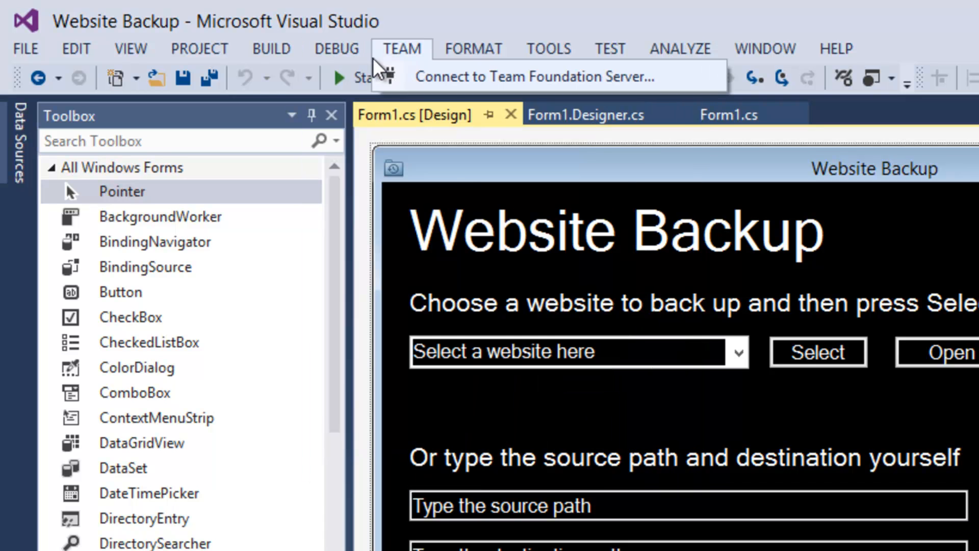
pyautogui.click(270, 49)
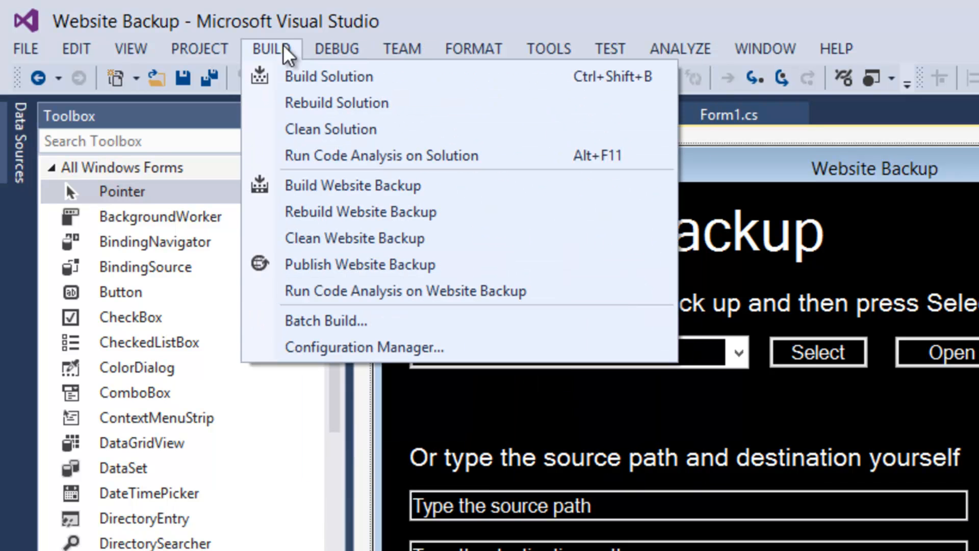
pyautogui.moveTo(356, 185)
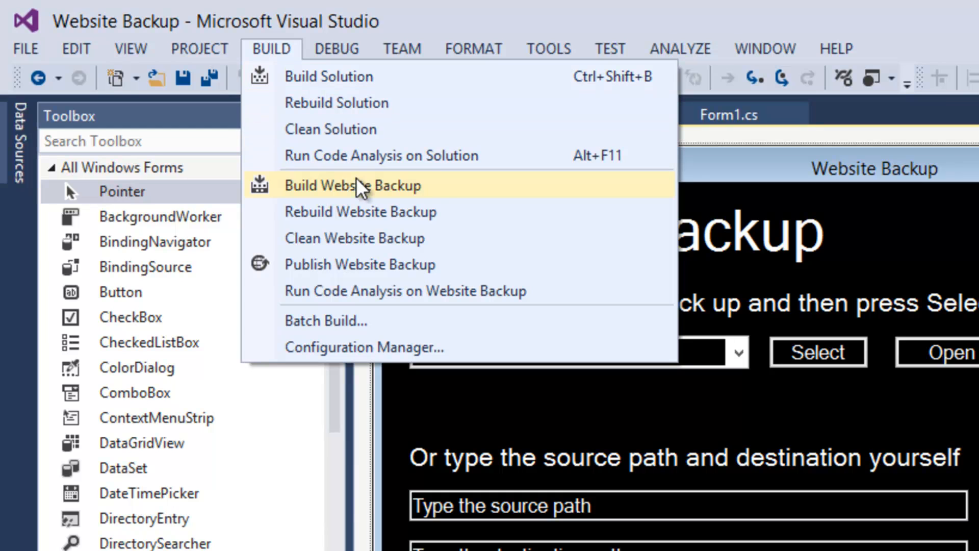
pyautogui.moveTo(437, 198)
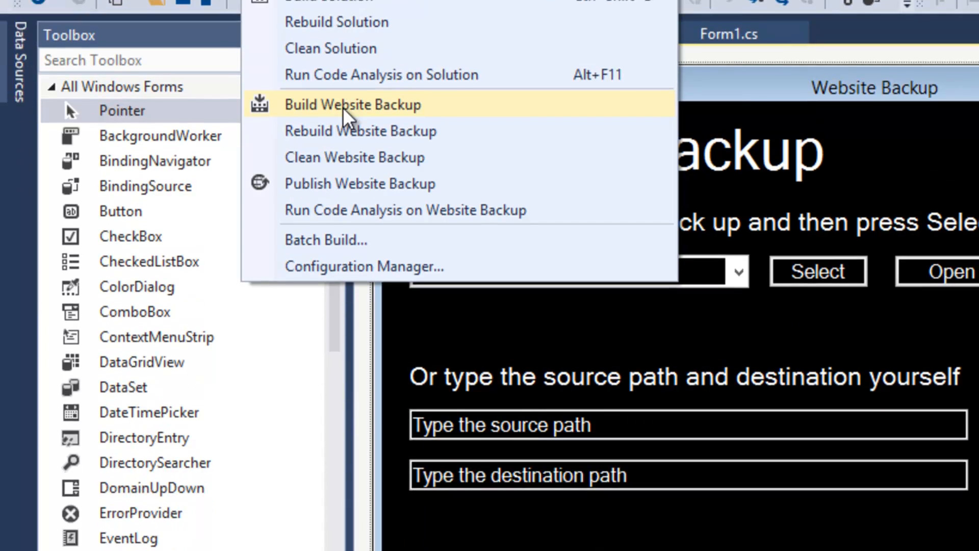
# Run Build Website Backup from the BUILD menu; Output reports Build succeeded.
pyautogui.click(353, 104)
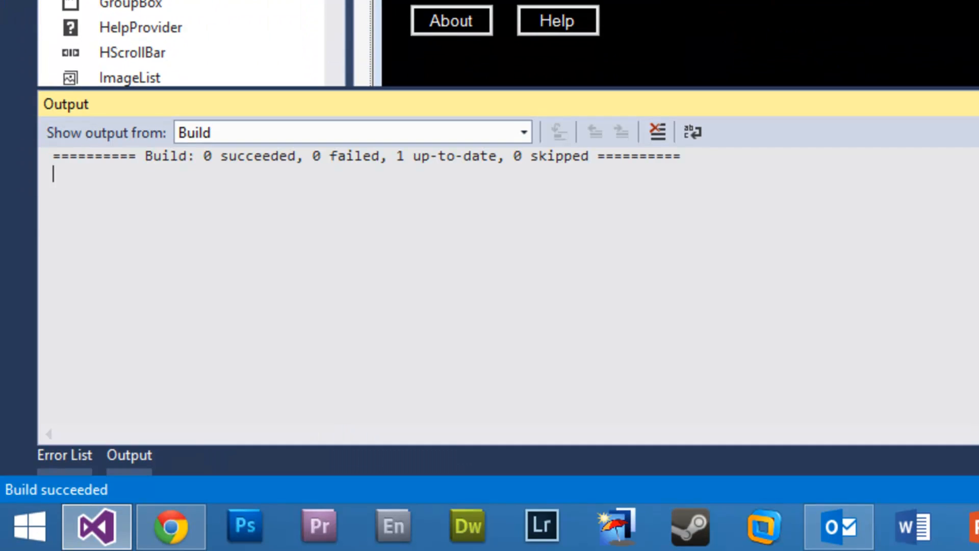
pyautogui.moveTo(634, 12)
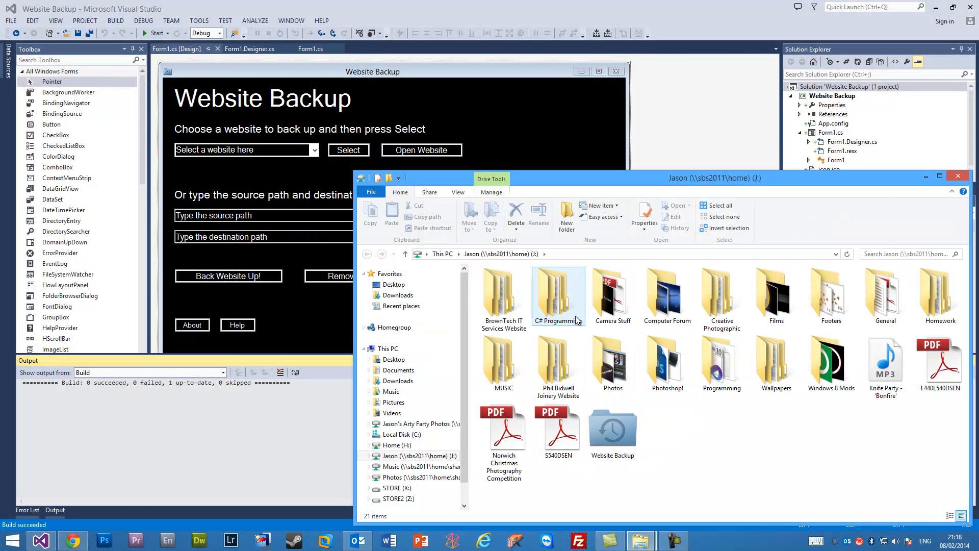
# Browse to J:\C# Programming\Website Backup\Website Backup\bin\Debug and launch Website Backup.
pyautogui.doubleClick(557, 293)
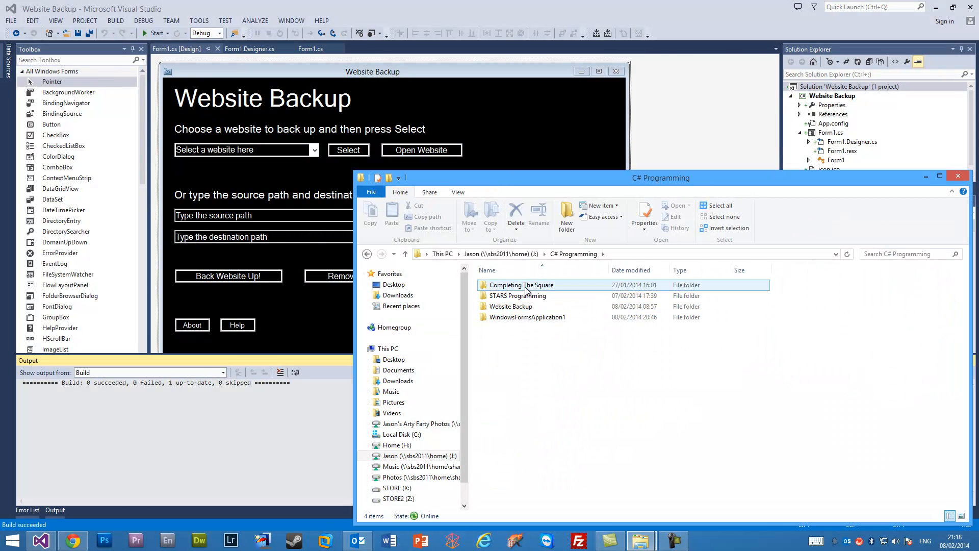
pyautogui.doubleClick(510, 306)
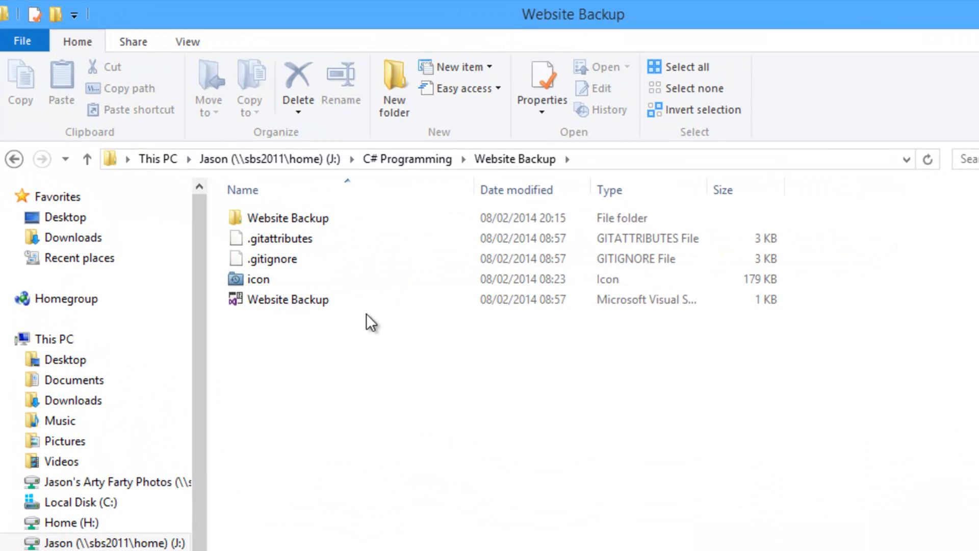
pyautogui.moveTo(515, 159)
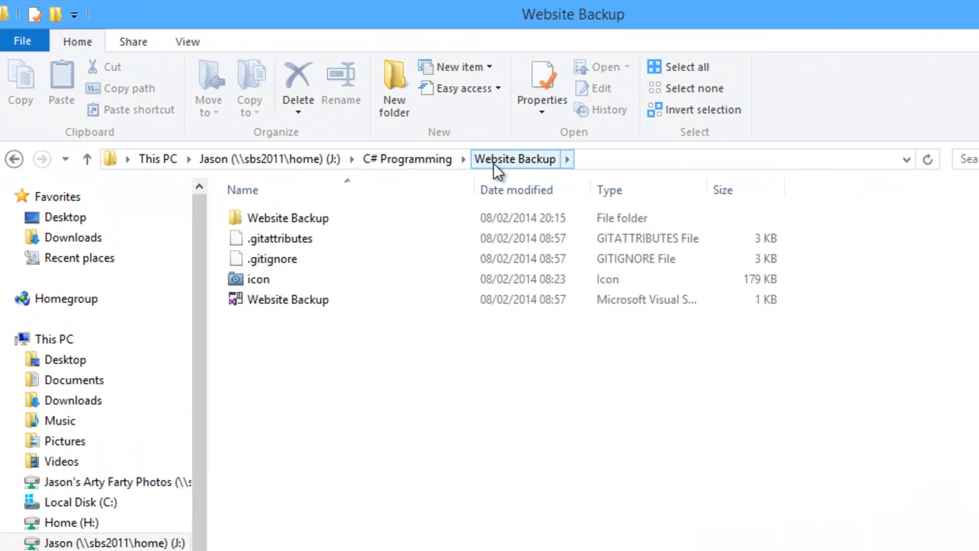
pyautogui.click(275, 259)
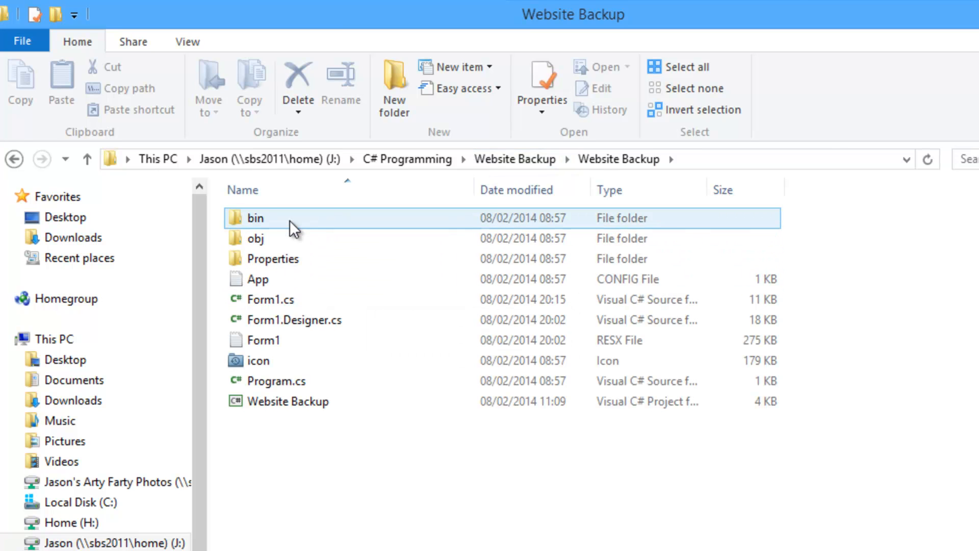
pyautogui.doubleClick(255, 218)
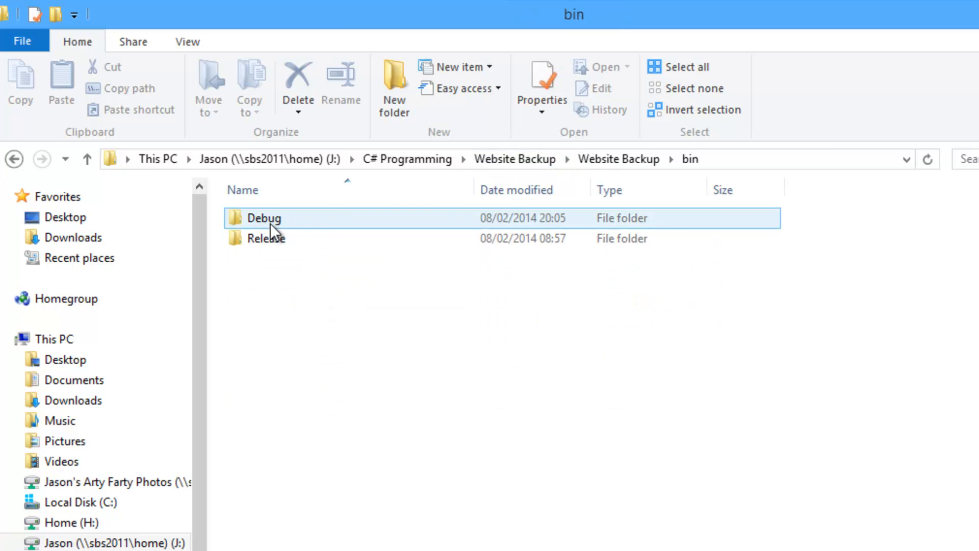
pyautogui.doubleClick(265, 238)
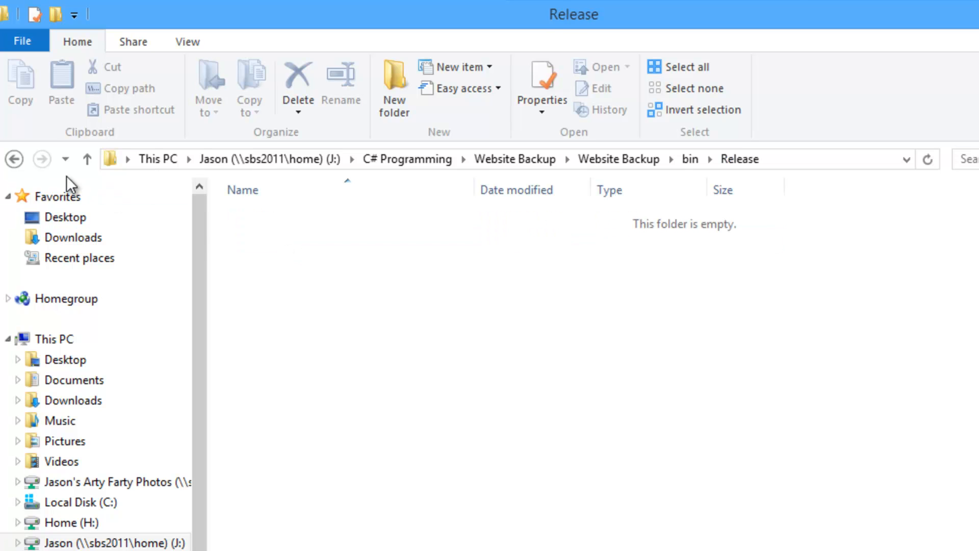
pyautogui.moveTo(334, 272)
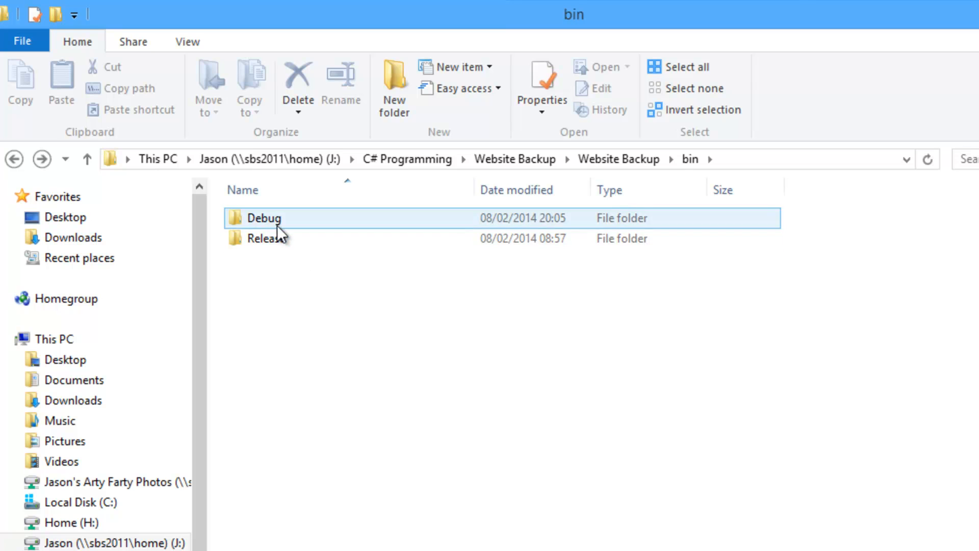
pyautogui.doubleClick(263, 218)
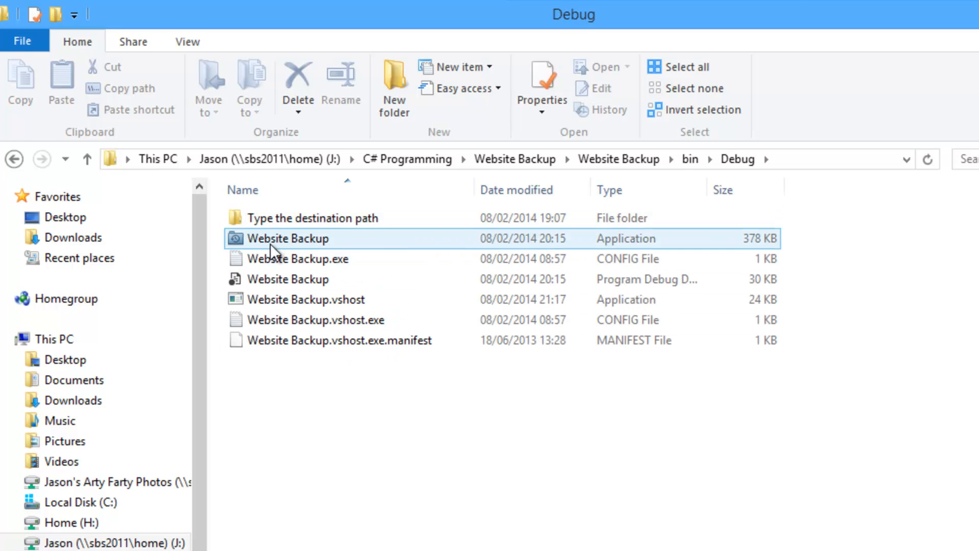
pyautogui.moveTo(601, 249)
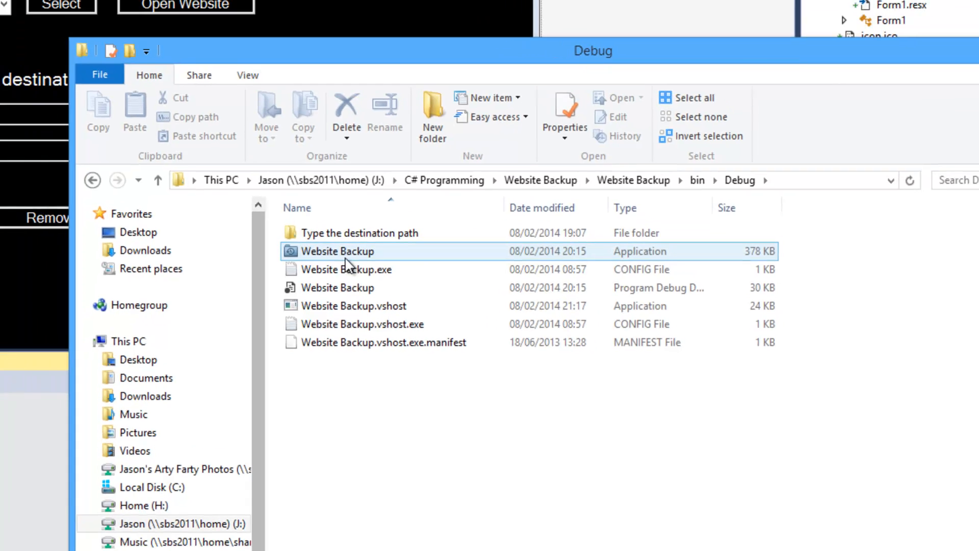
pyautogui.doubleClick(337, 251)
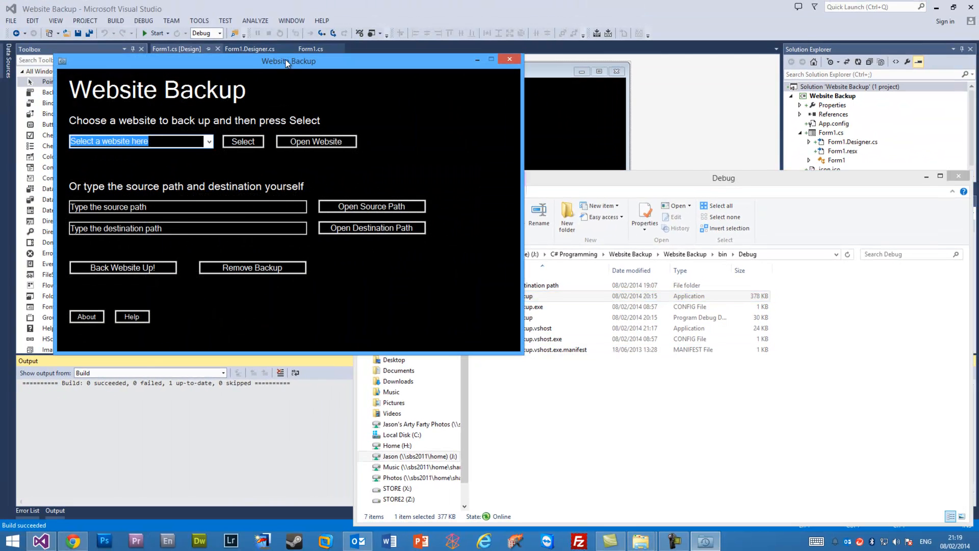